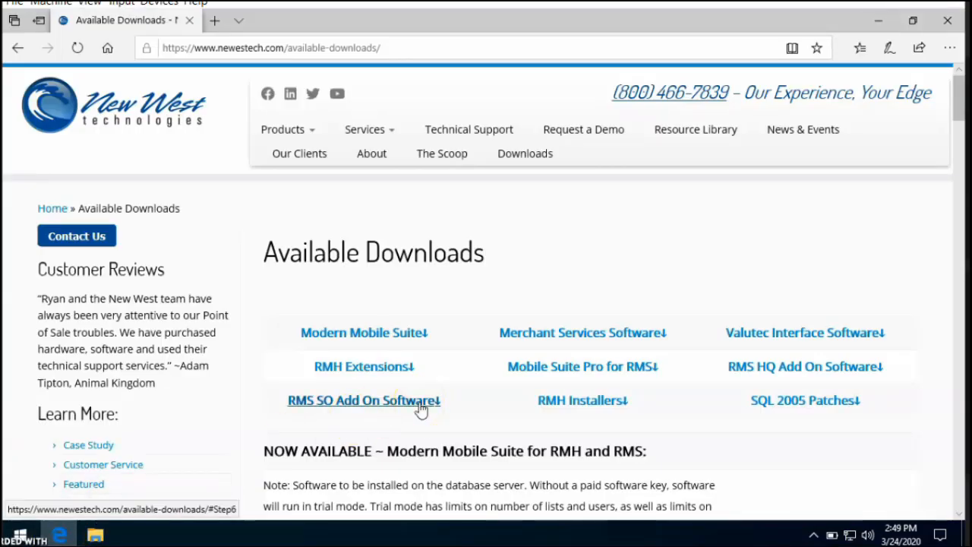
# Download and save MMSForRMS.zip, Modern Mobile Suite for Microsoft RMS, from New West's downloads page
pyautogui.scroll(-3)
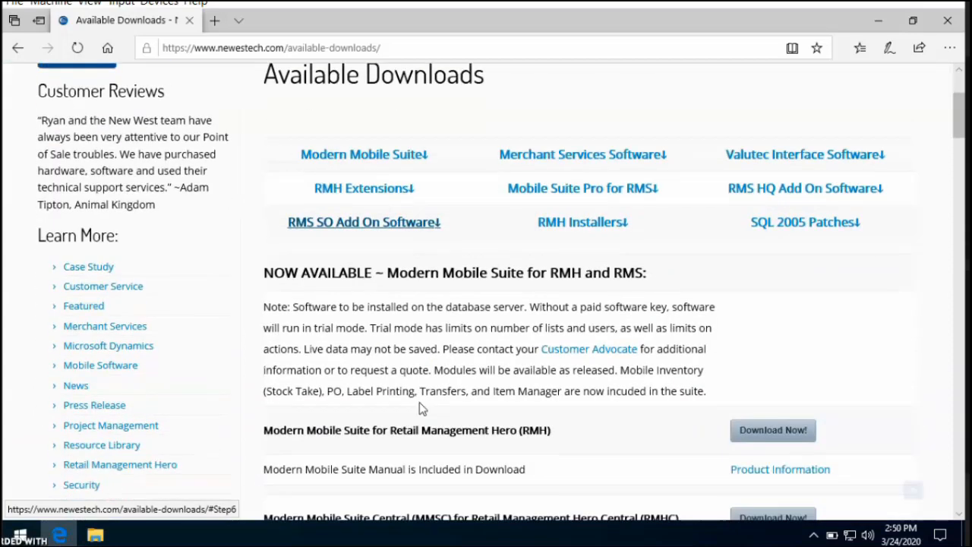
pyautogui.scroll(-3)
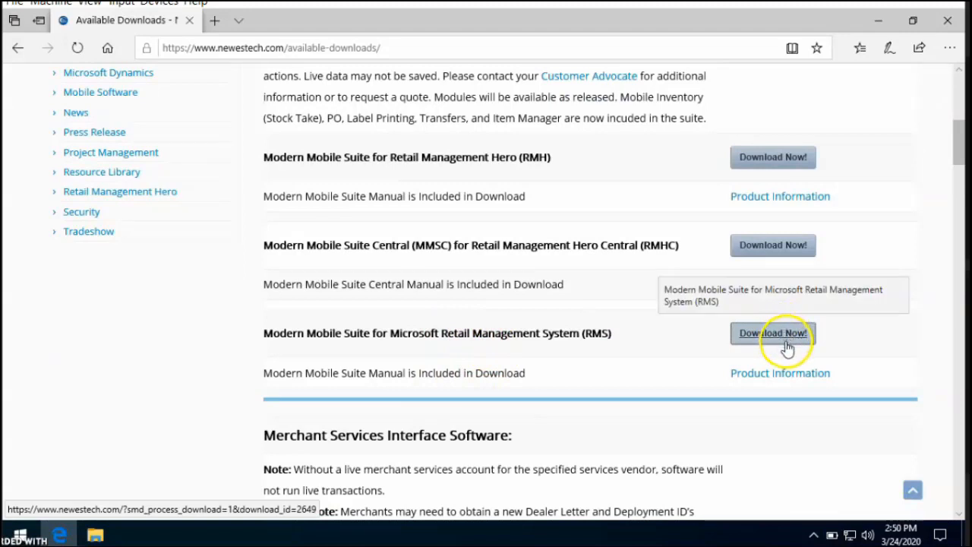
pyautogui.click(773, 334)
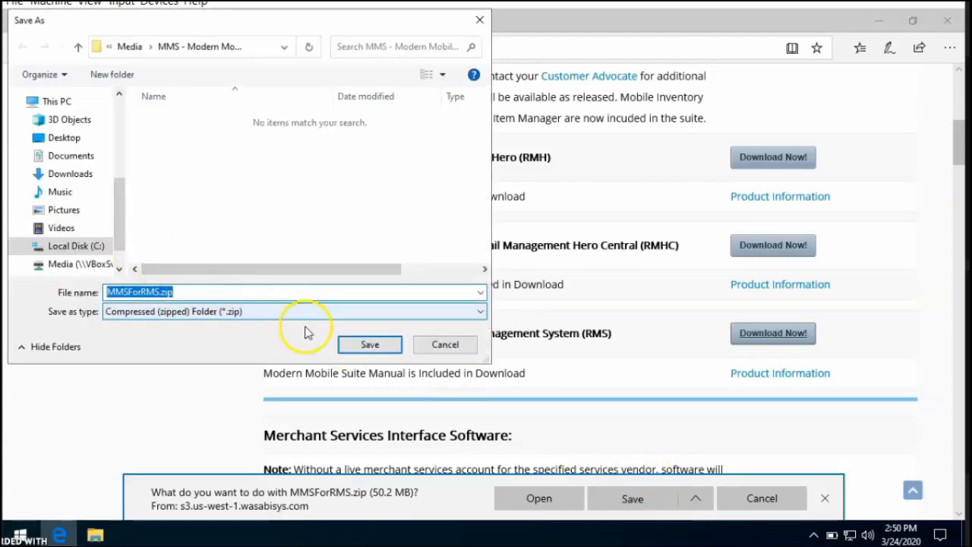
pyautogui.click(369, 344)
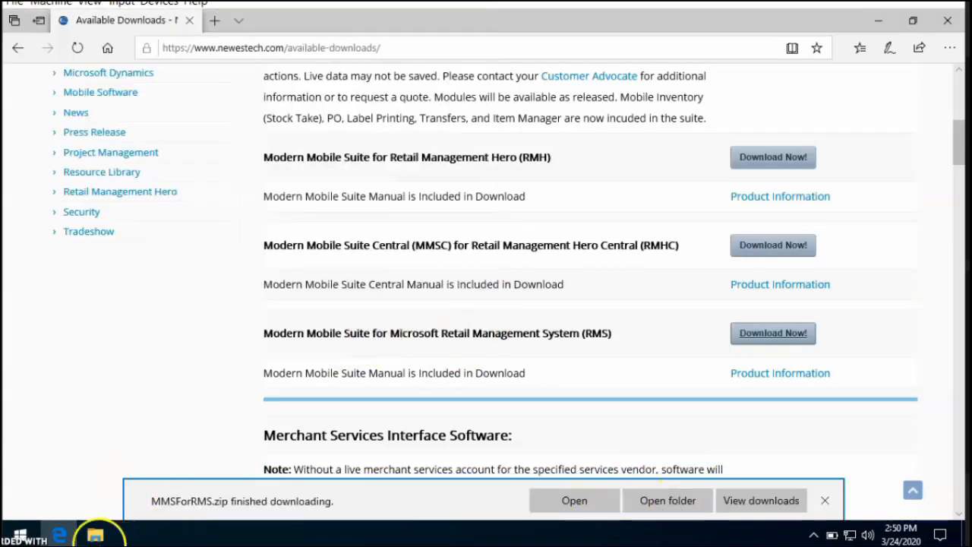
# Extract MMSForRMS.zip into the MMSForRMS folder and open it to the 2020.3.9 installer
pyautogui.click(667, 500)
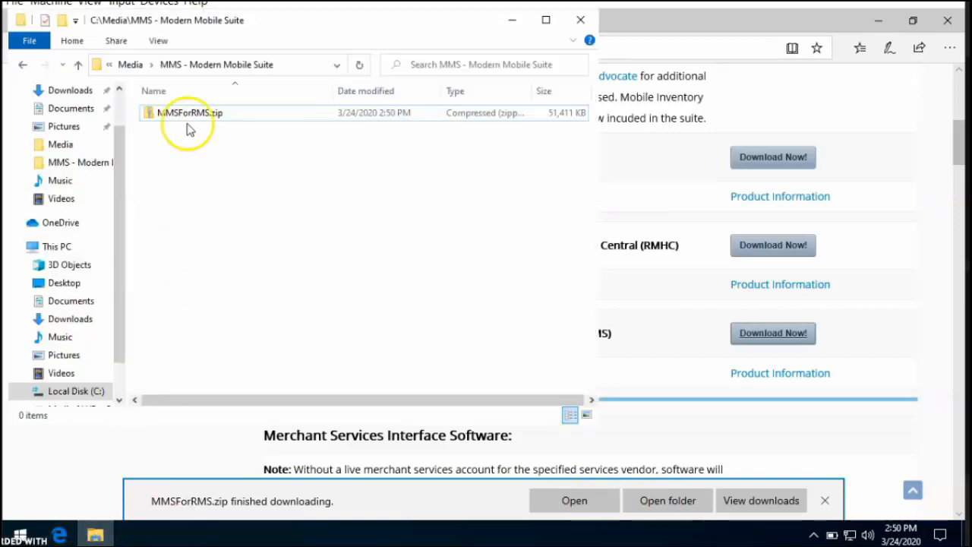
pyautogui.click(189, 113)
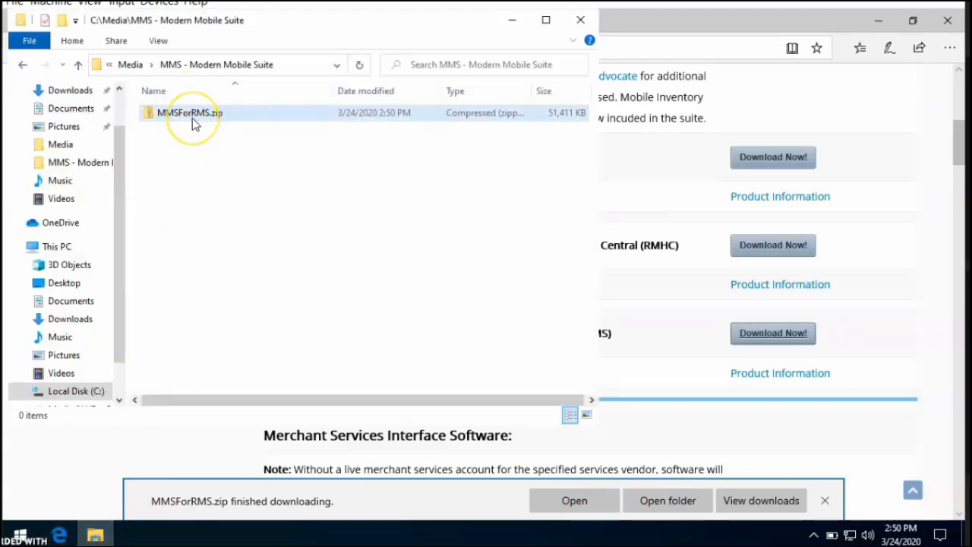
pyautogui.moveTo(195, 122)
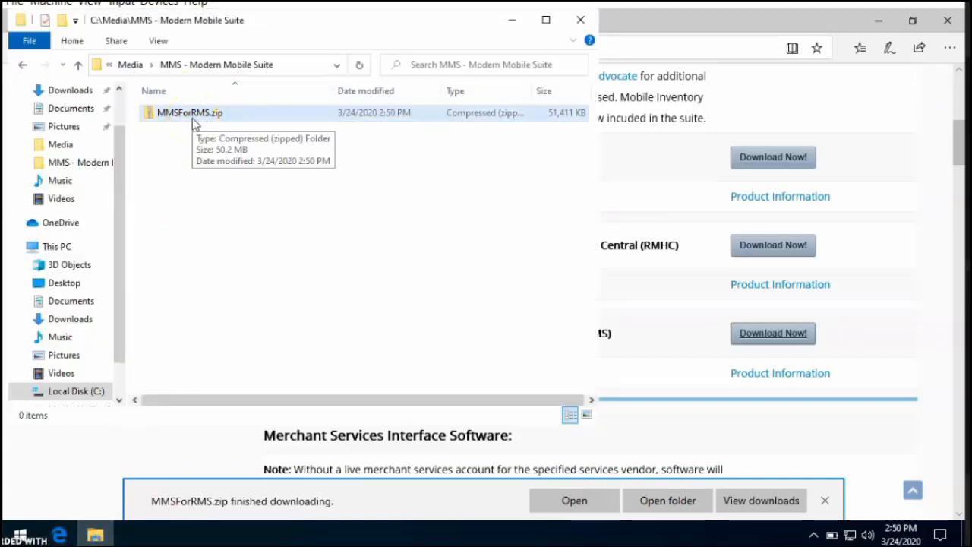
pyautogui.rightClick(189, 113)
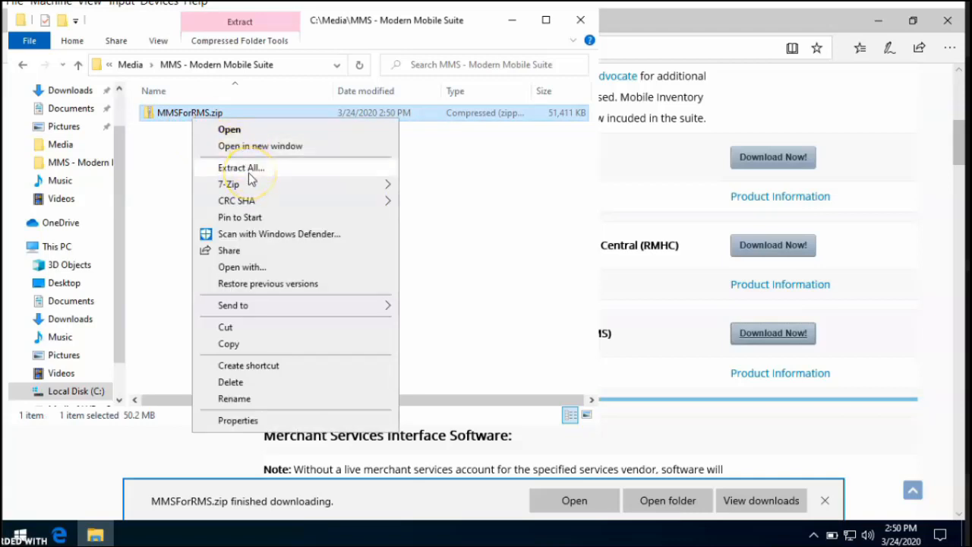
pyautogui.click(240, 167)
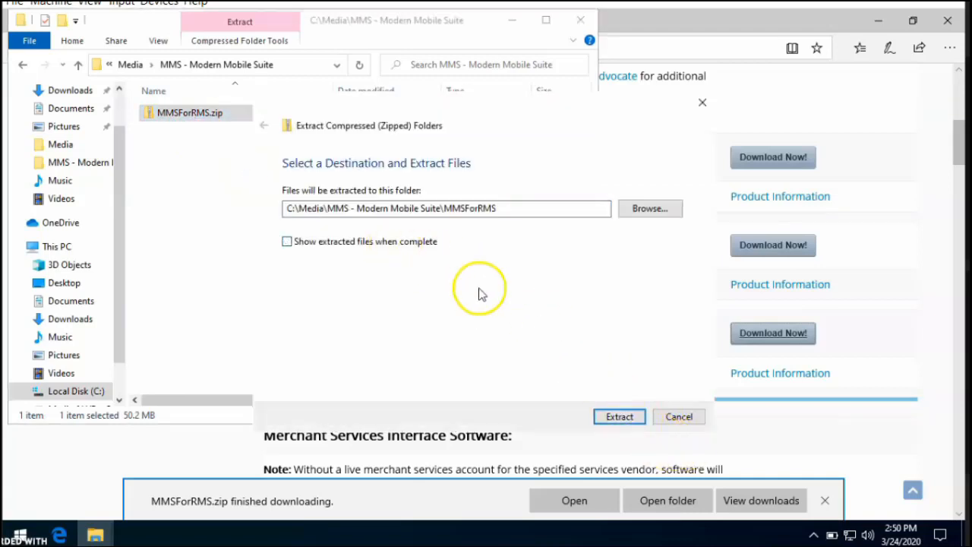
pyautogui.click(619, 416)
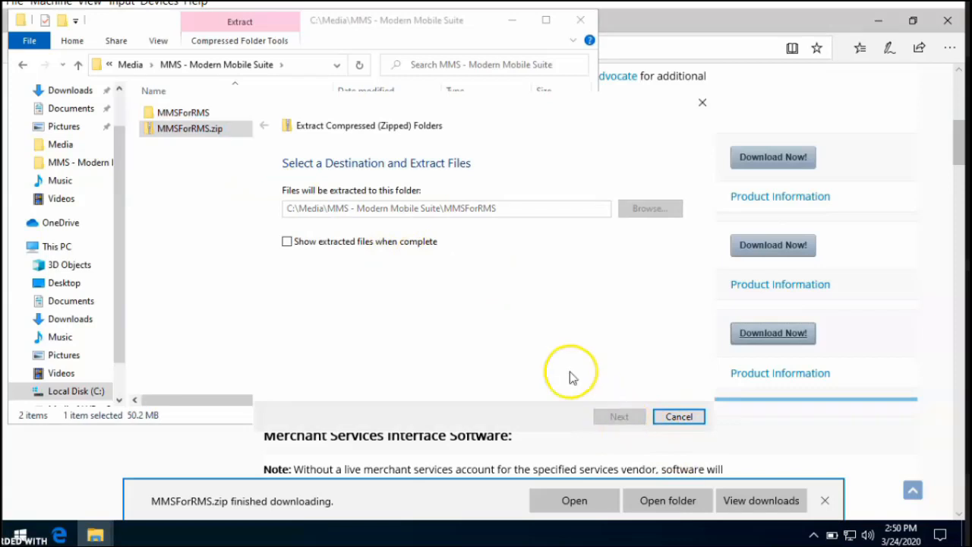
pyautogui.click(619, 417)
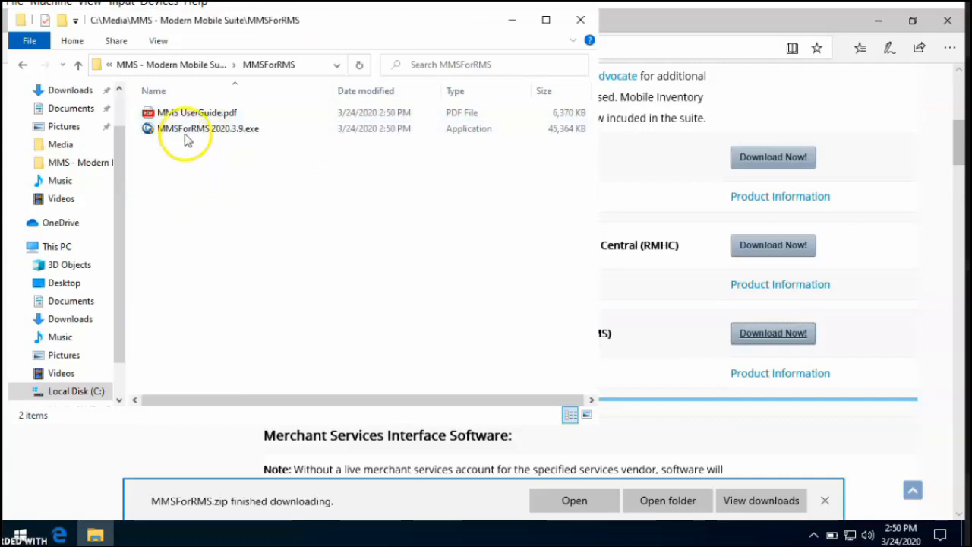
pyautogui.rightClick(207, 128)
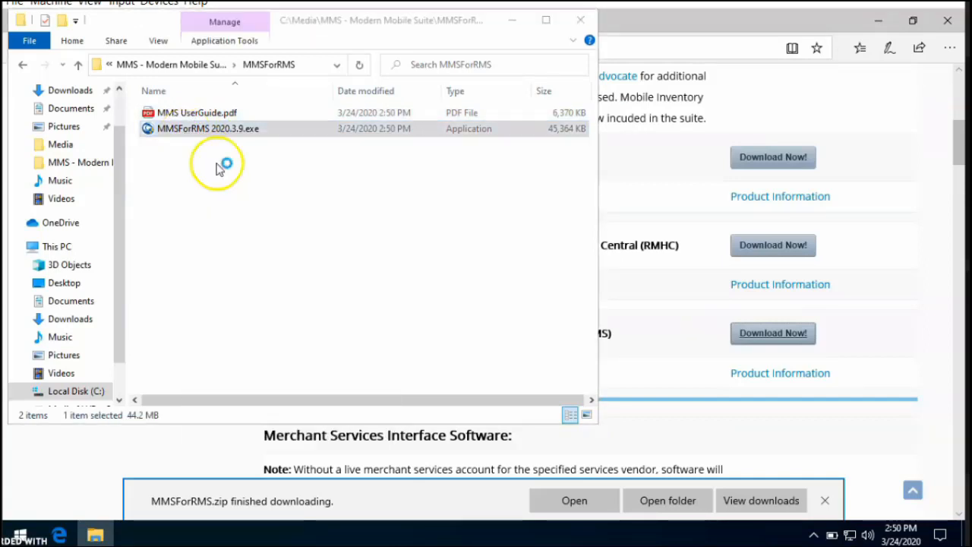
# Run MMSForRMS 2020.3.9.exe with admin approval through the wizard to Installation Complete
pyautogui.doubleClick(207, 129)
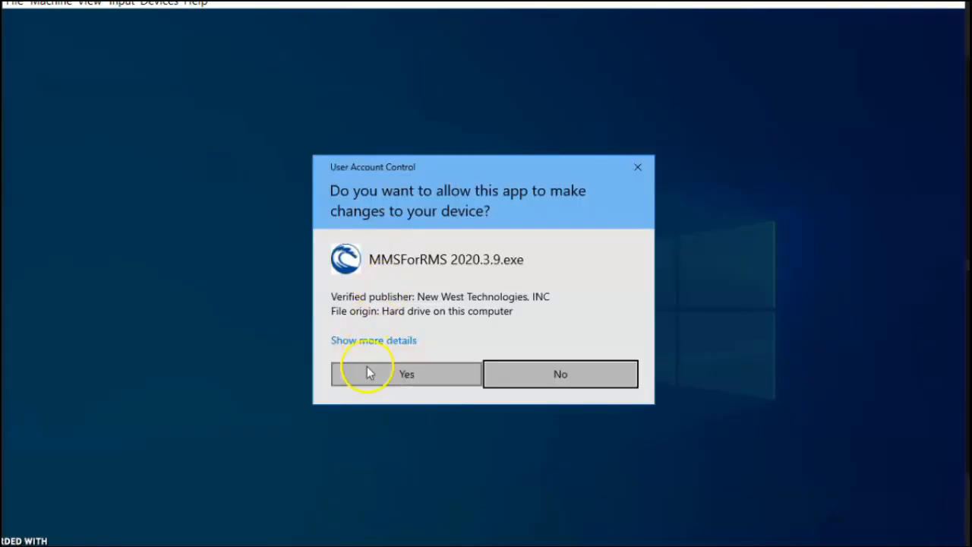
pyautogui.click(406, 374)
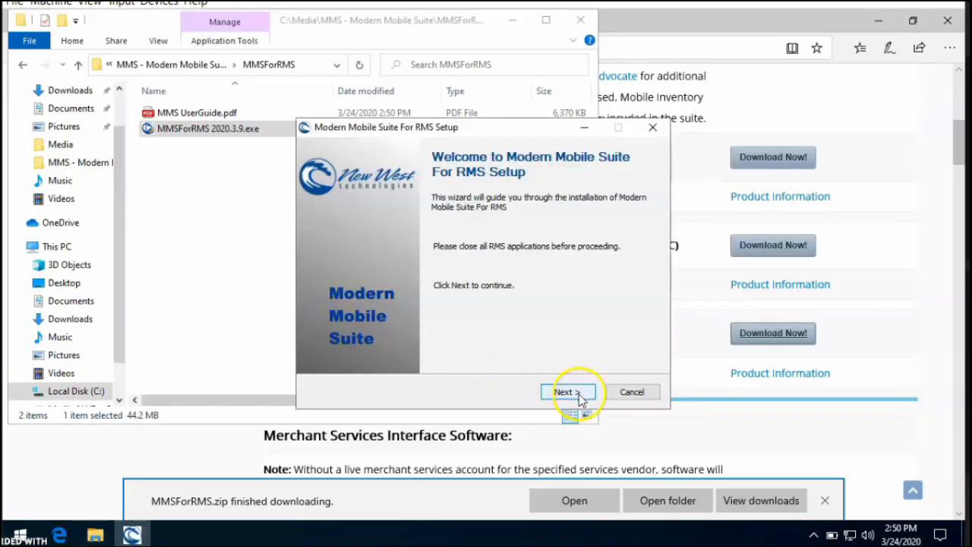
pyautogui.click(567, 391)
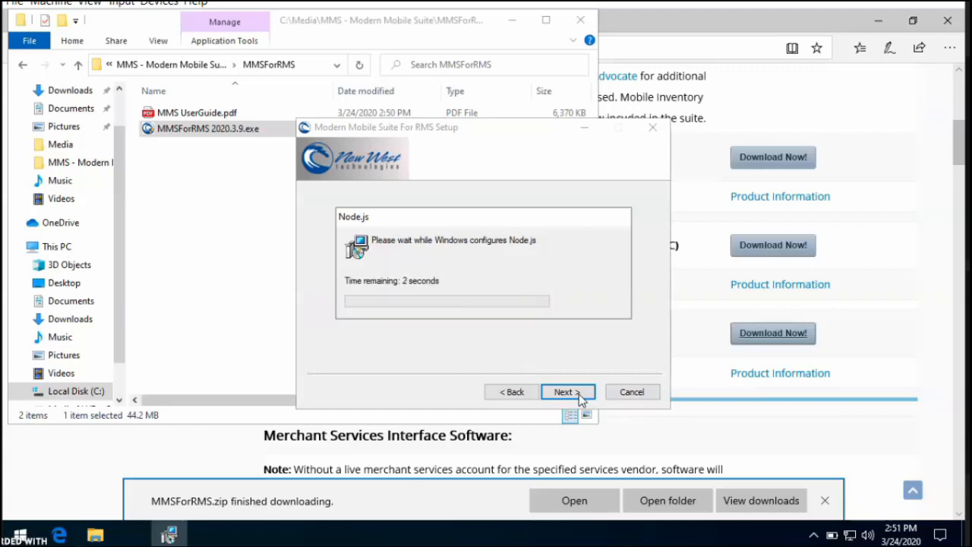
pyautogui.click(567, 391)
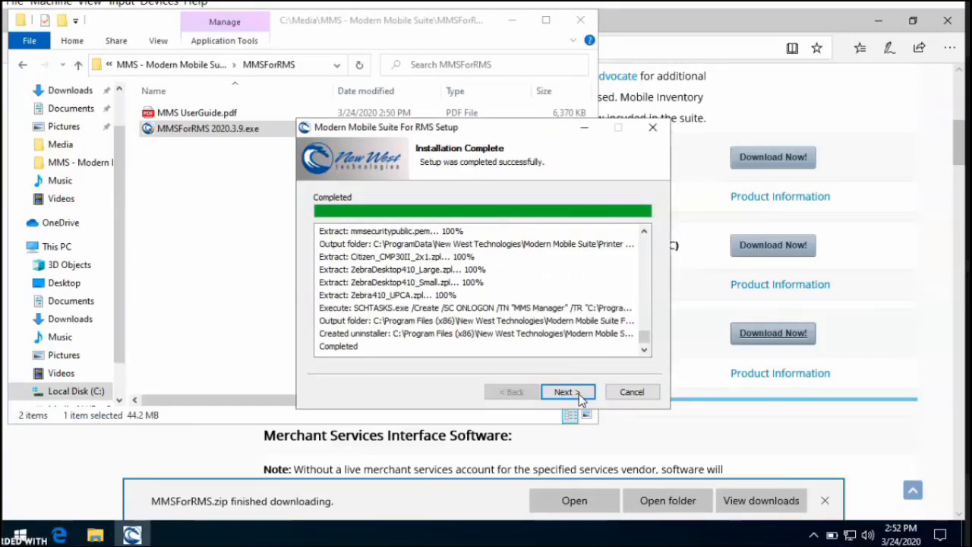
pyautogui.click(567, 391)
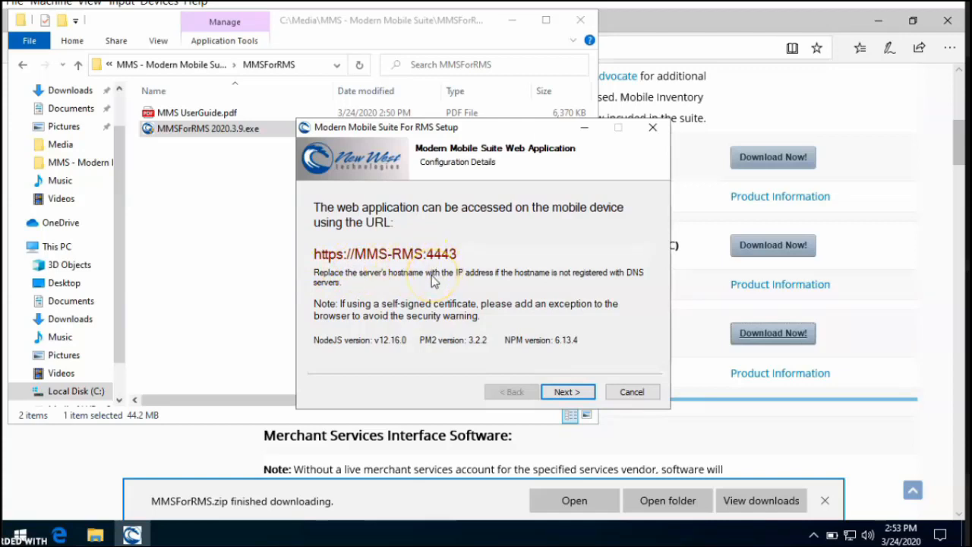
pyautogui.moveTo(419, 259)
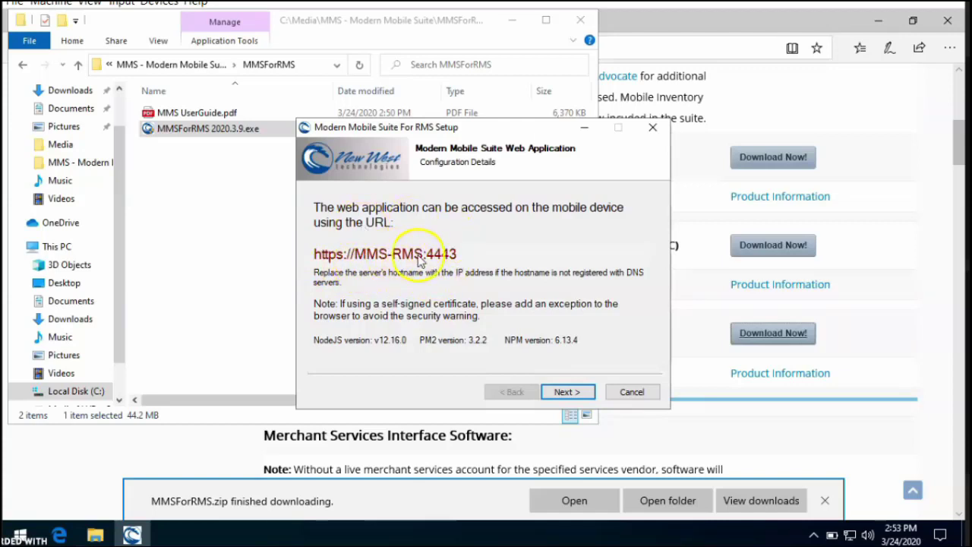
pyautogui.moveTo(464, 286)
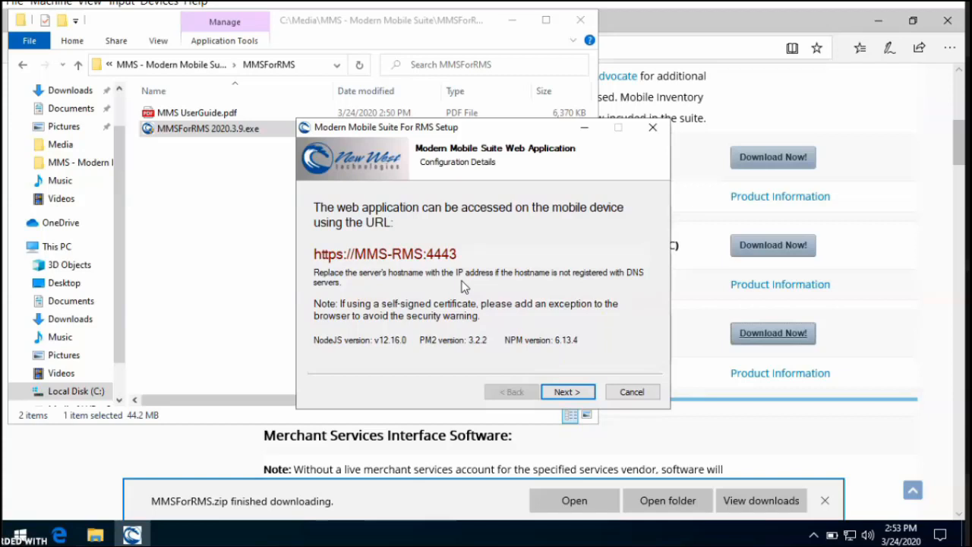
pyautogui.click(567, 392)
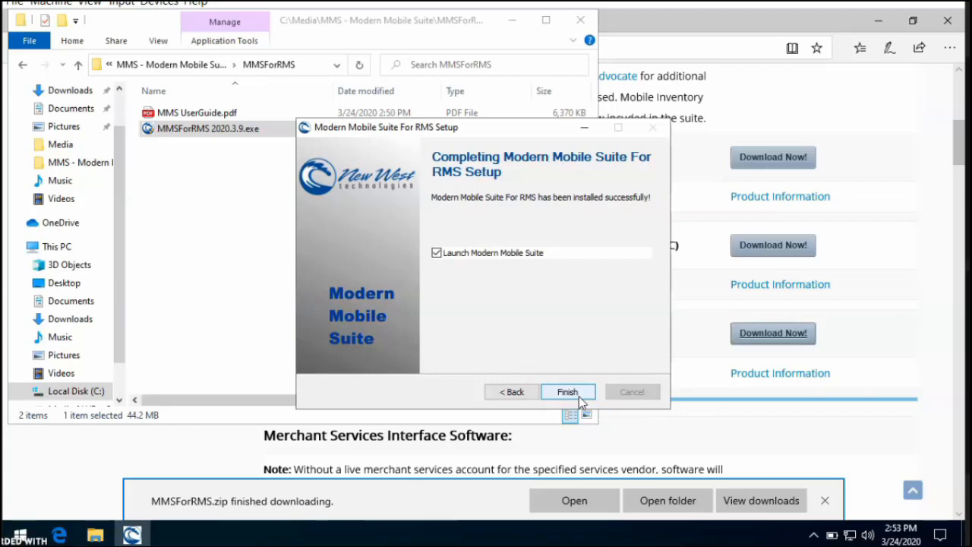
pyautogui.click(567, 391)
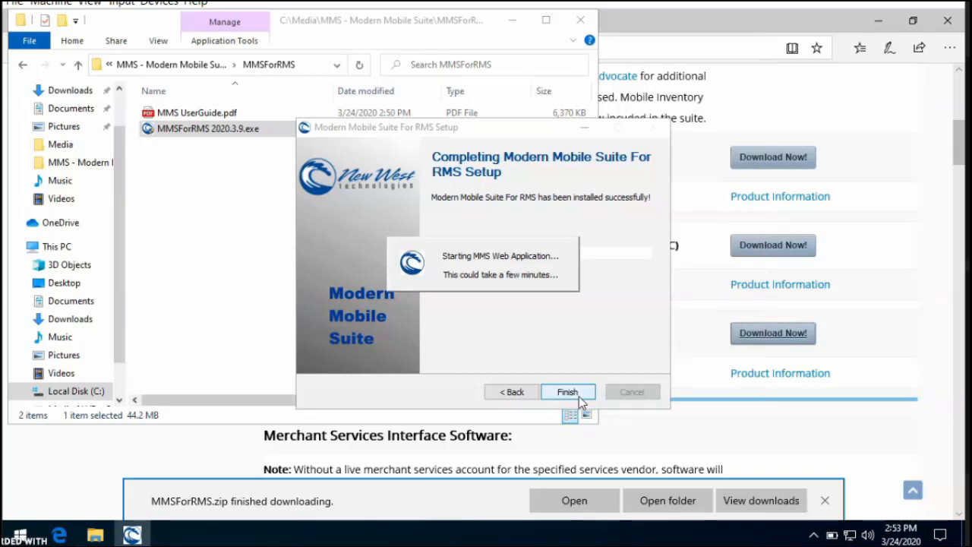
pyautogui.click(567, 391)
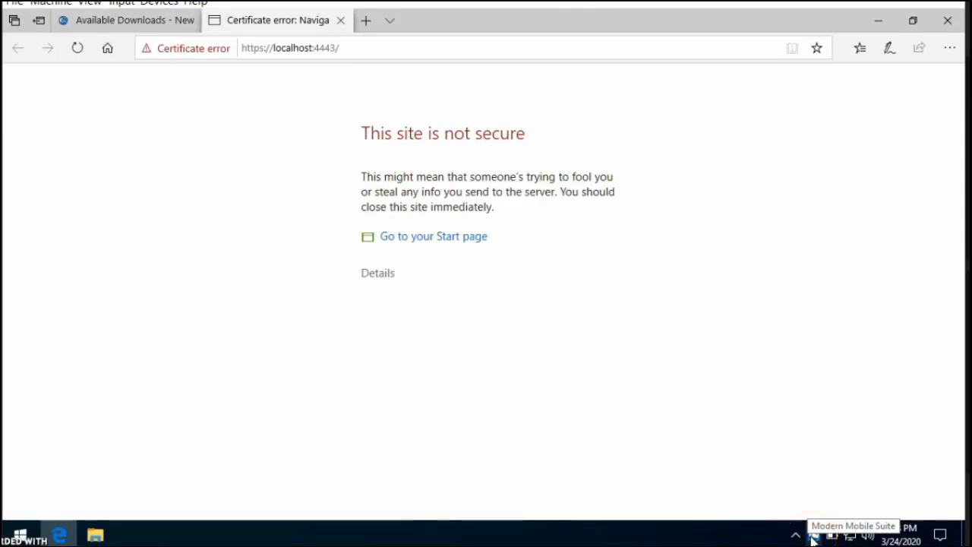
pyautogui.moveTo(277, 236)
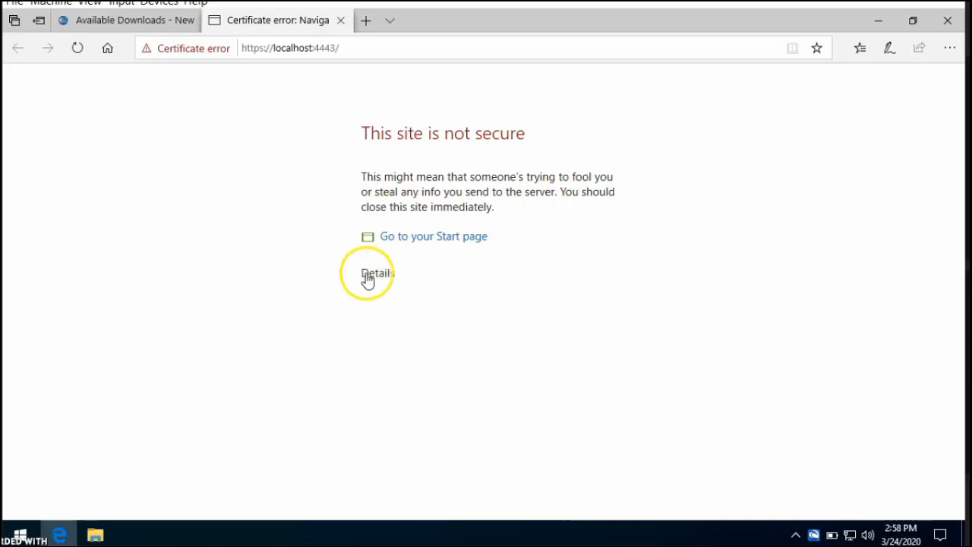
# Bypass the localhost:4443 certificate warning to reach the DB Config page
pyautogui.click(377, 272)
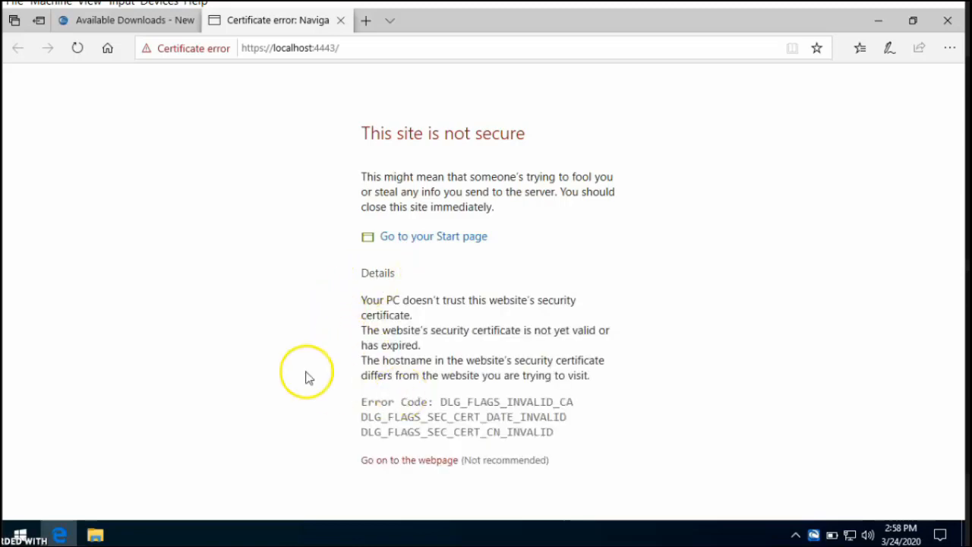
pyautogui.click(404, 460)
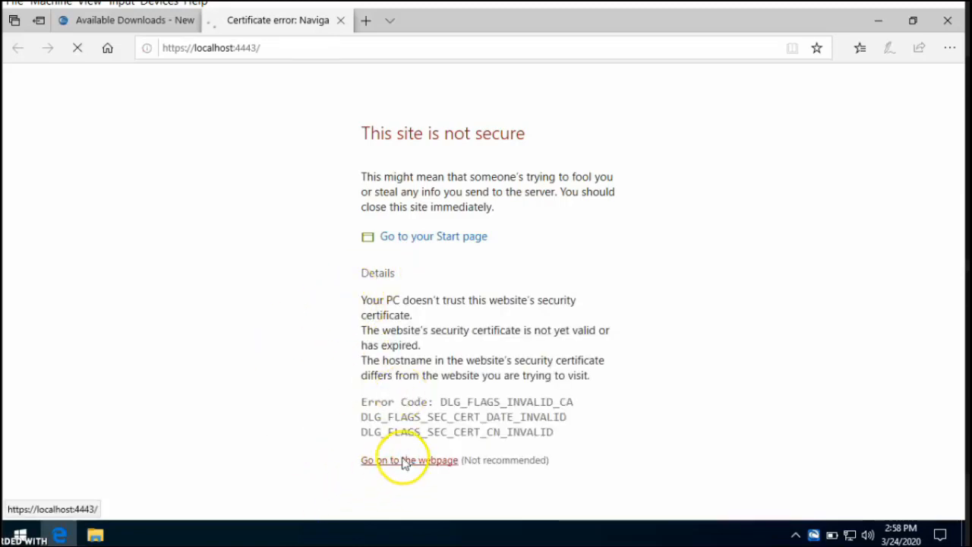
pyautogui.click(401, 460)
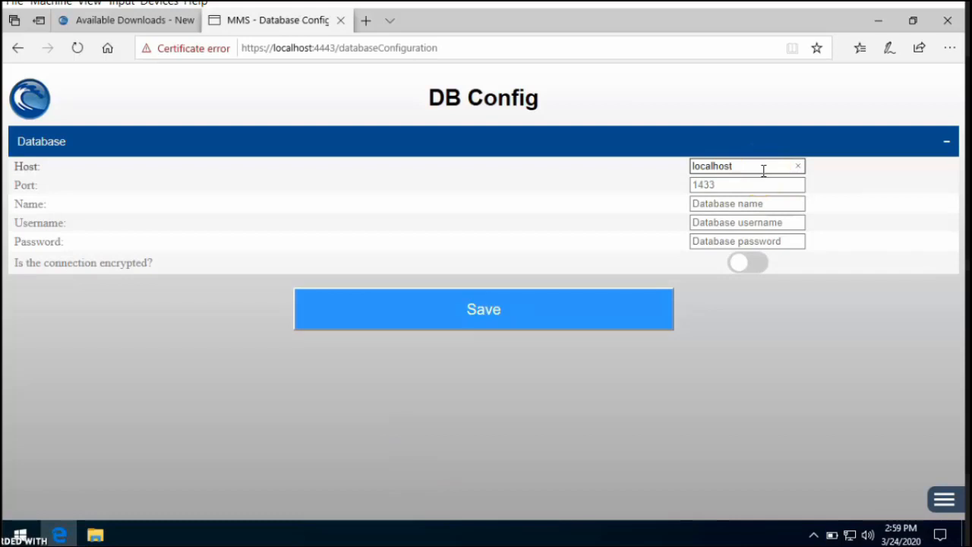
# Fill DB Config with host MMS-RMS, port 1433, database RMSSample, user sa and password
pyautogui.write('MMS-RMS')
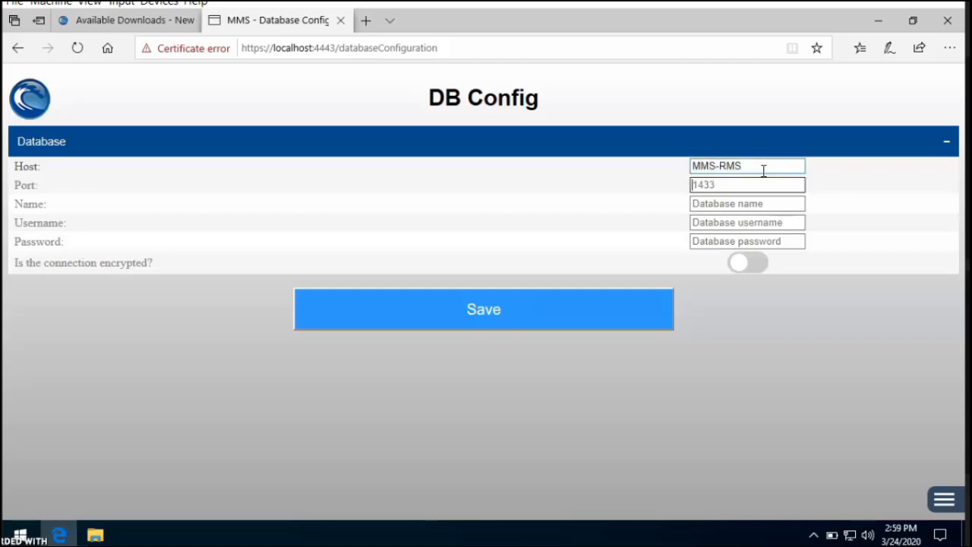
pyautogui.click(747, 184)
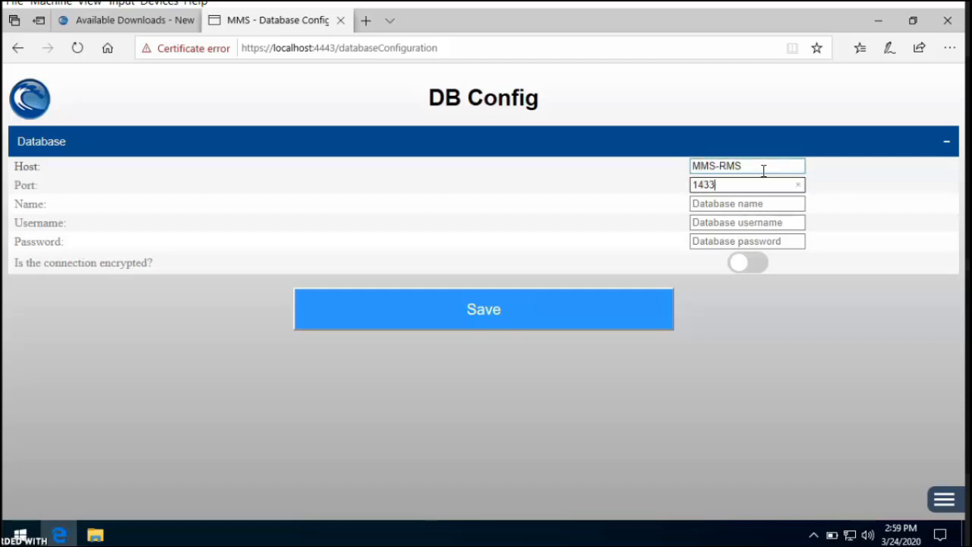
pyautogui.write('RMSSample')
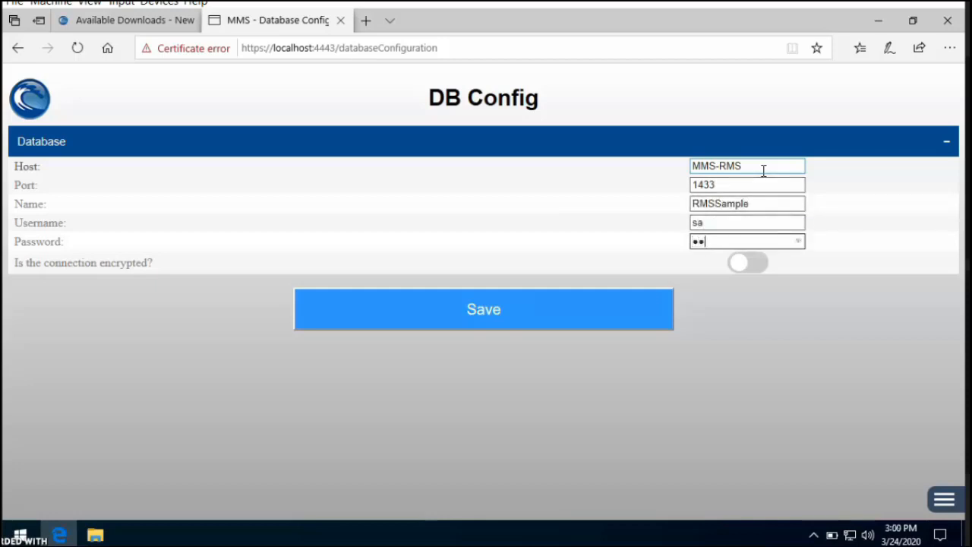
pyautogui.write('password')
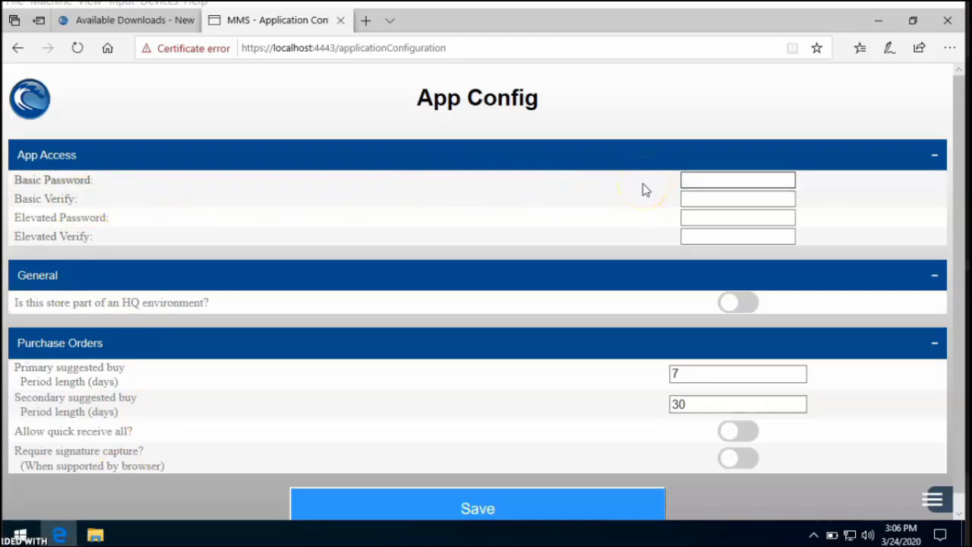
pyautogui.moveTo(646, 188)
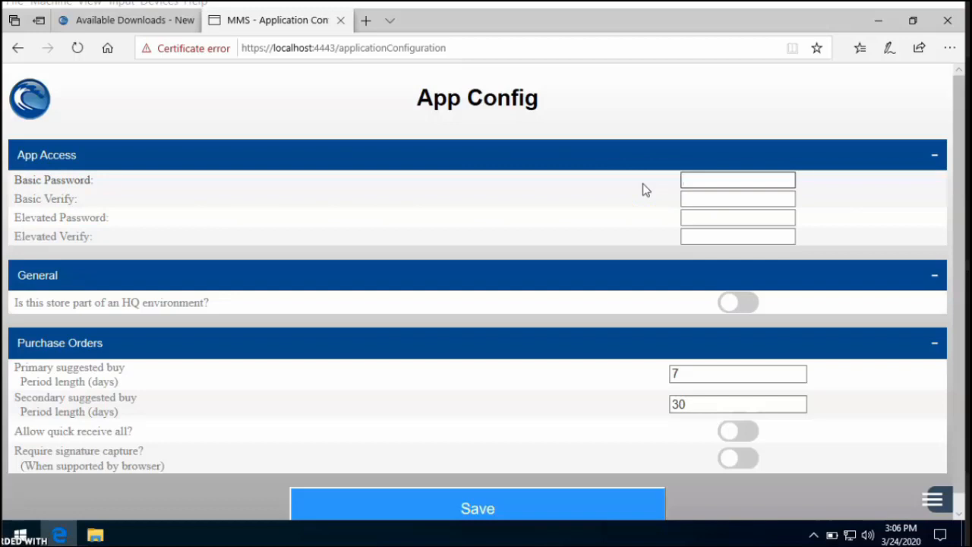
# Enter and verify the Basic and Elevated app access passwords on App Config
pyautogui.click(734, 180)
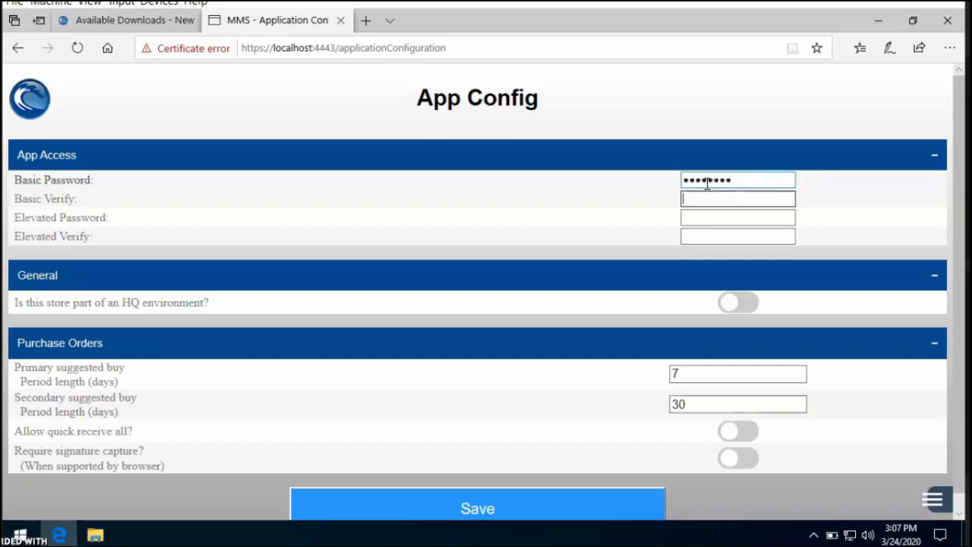
pyautogui.write('••••••••')
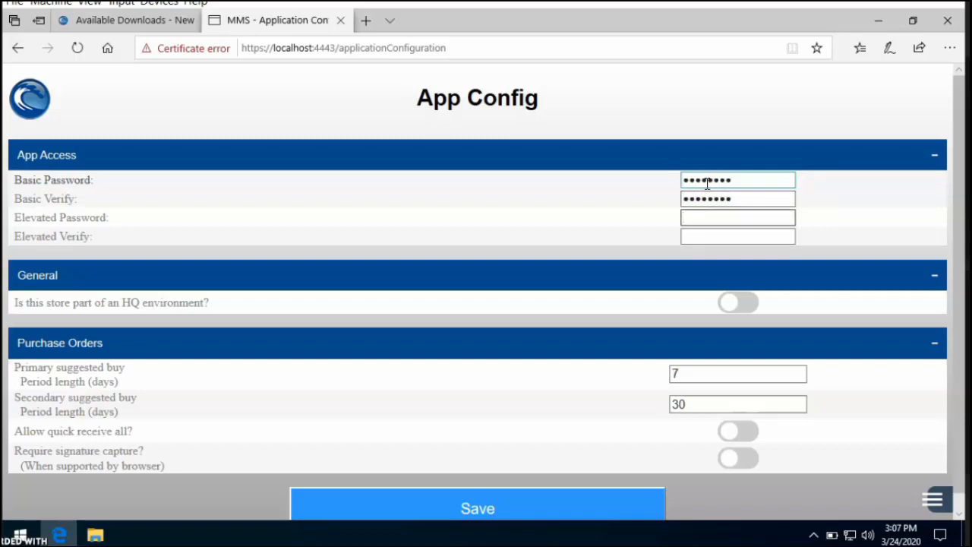
pyautogui.write('••••••••••')
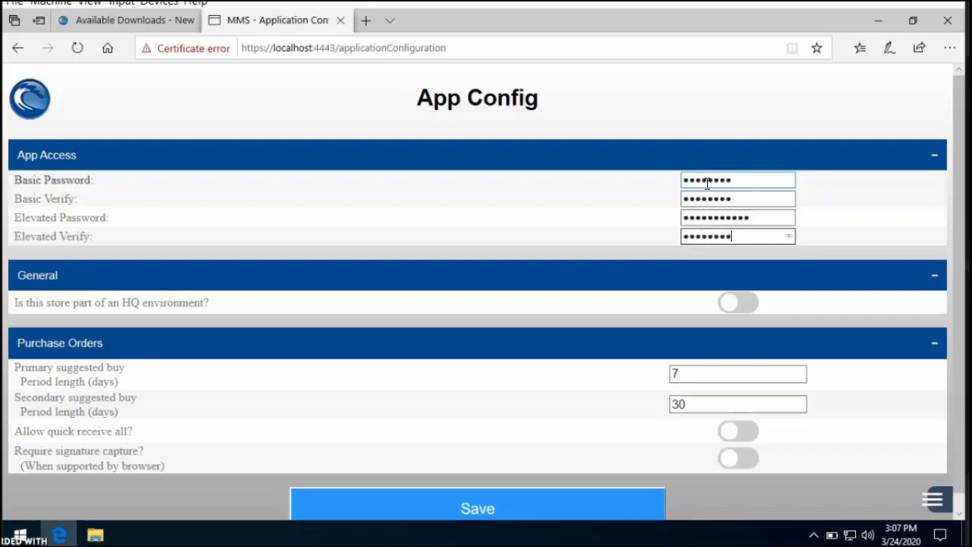
pyautogui.write('•')
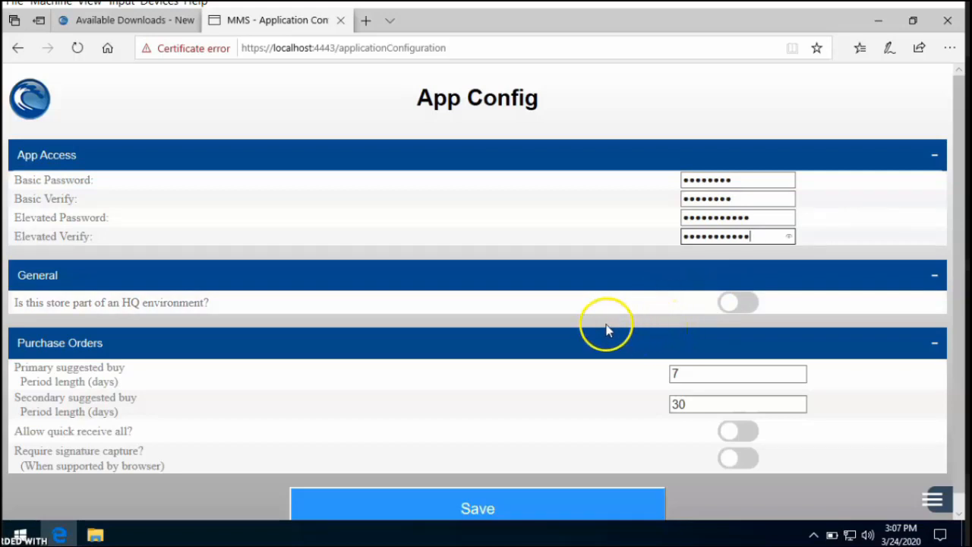
pyautogui.moveTo(541, 370)
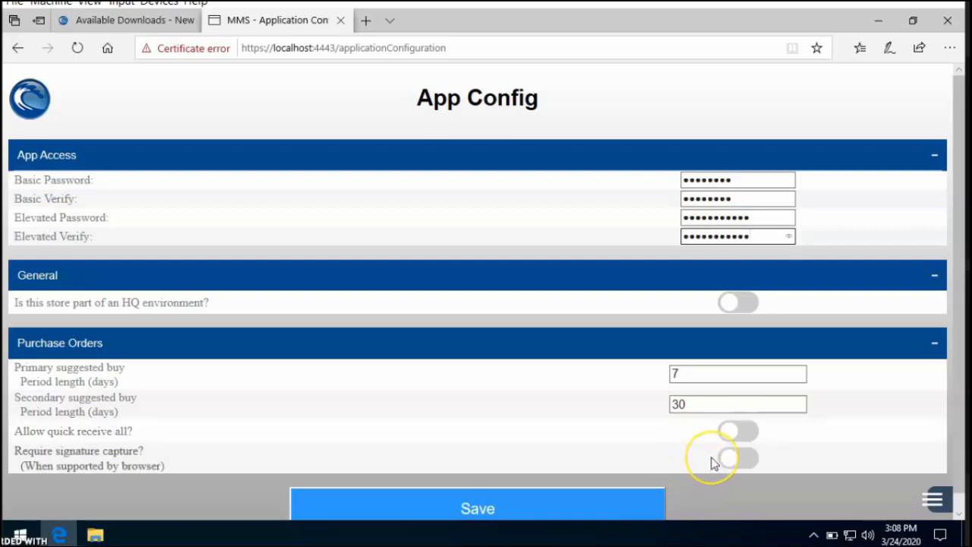
pyautogui.moveTo(714, 462)
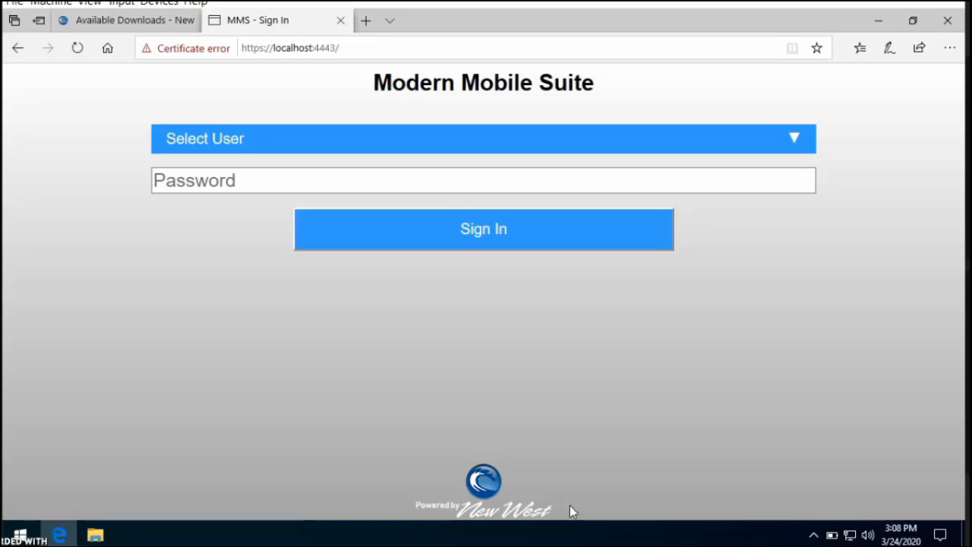
# Choose New West Technologies as the sign-in user and start entering its password
pyautogui.click(792, 139)
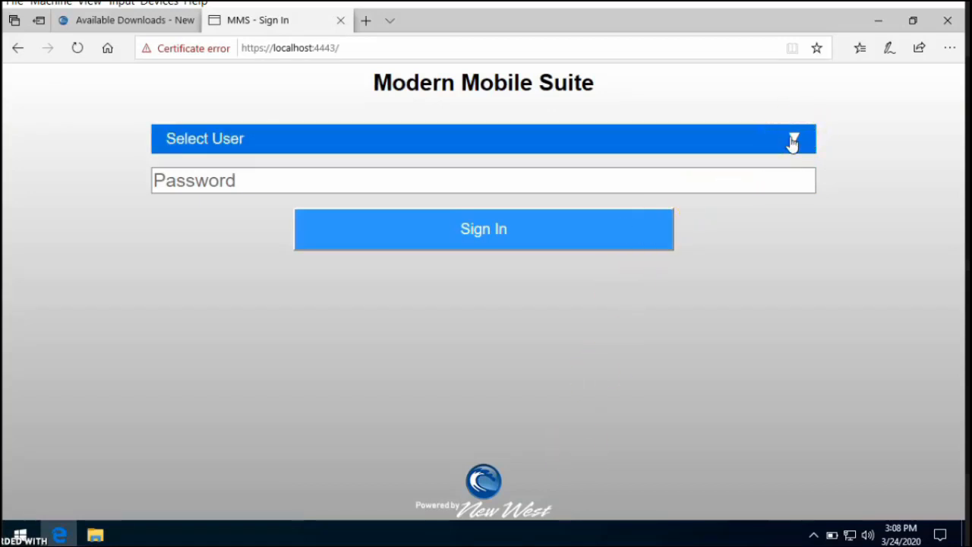
pyautogui.click(795, 140)
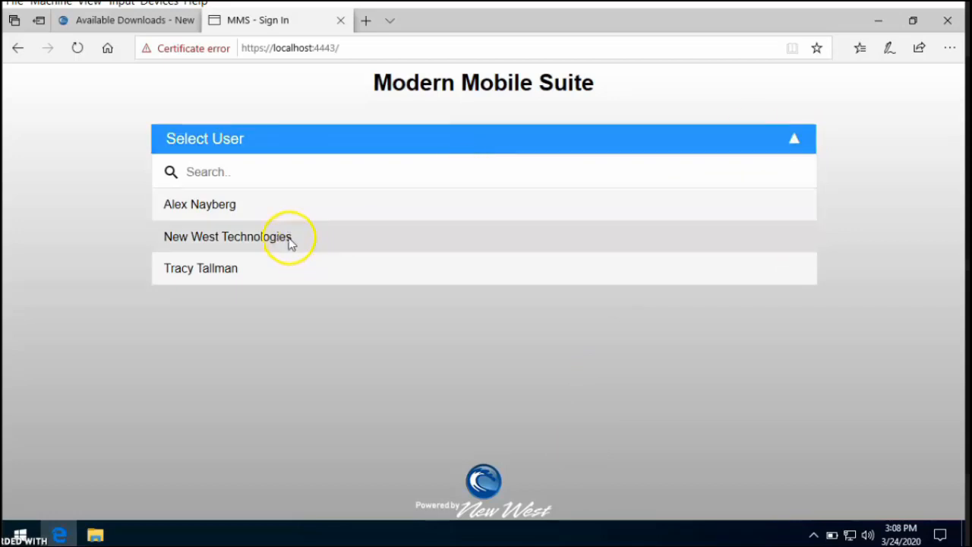
pyautogui.click(228, 236)
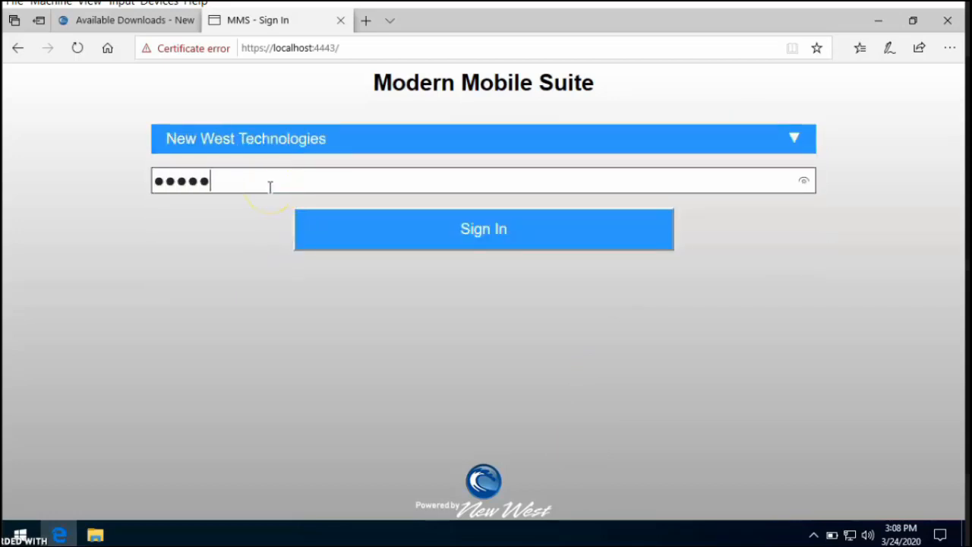
pyautogui.click(483, 229)
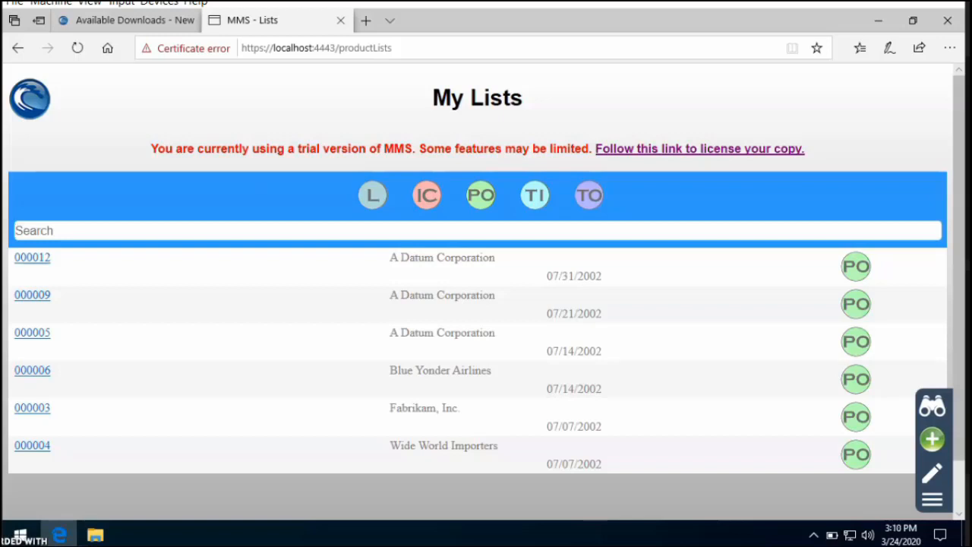
pyautogui.moveTo(652, 158)
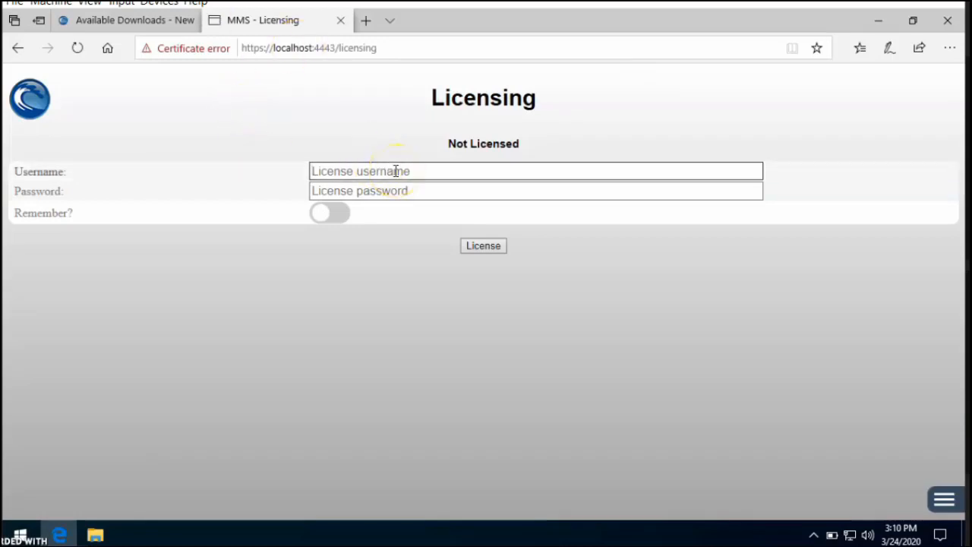
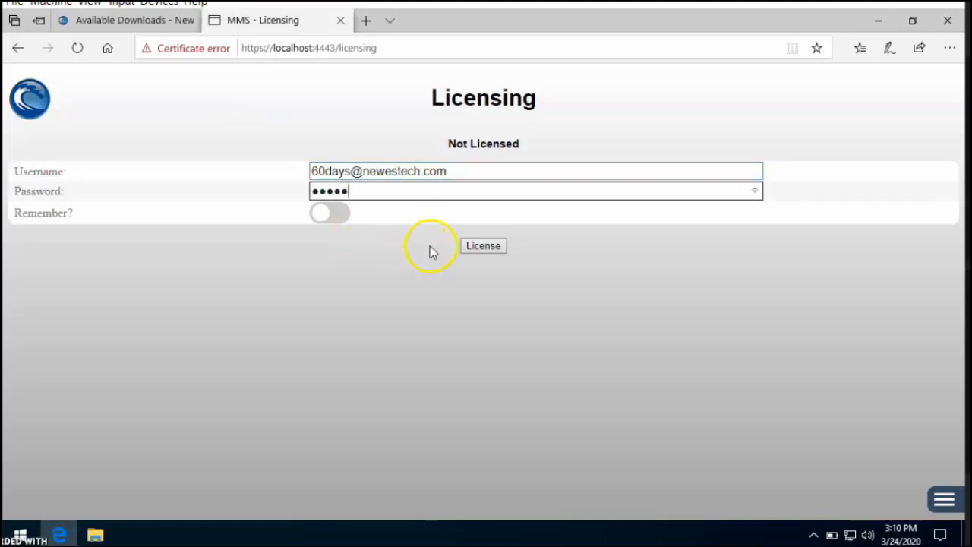
pyautogui.click(483, 245)
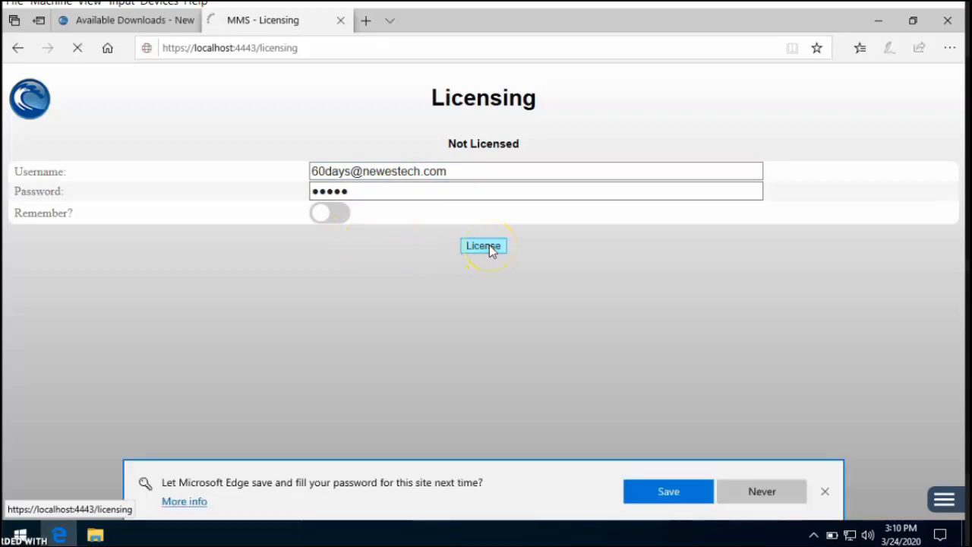
pyautogui.click(483, 245)
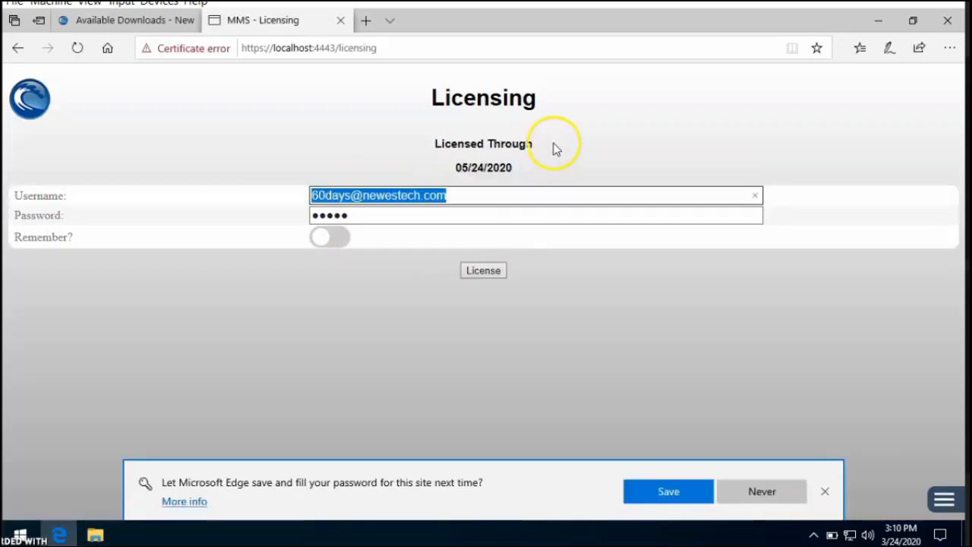
pyautogui.moveTo(432, 147)
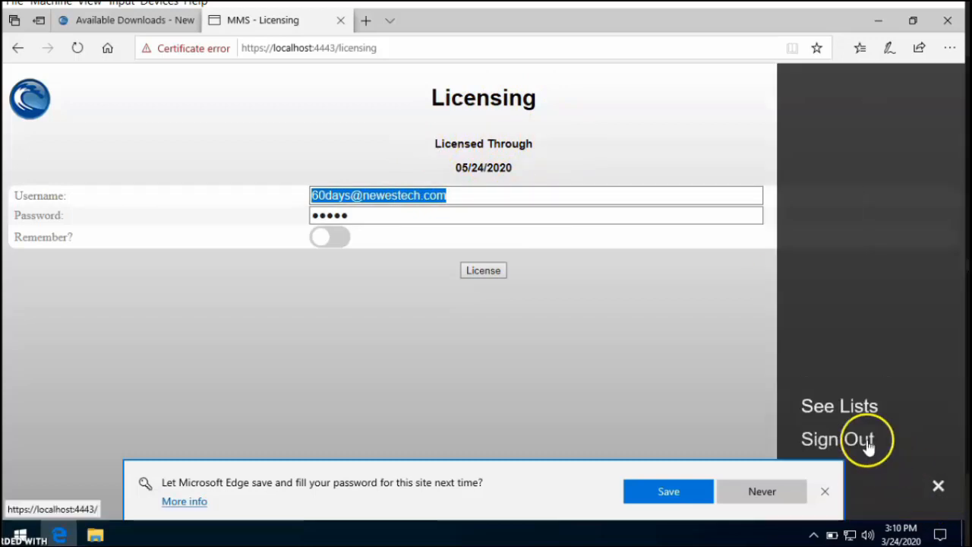
pyautogui.click(856, 439)
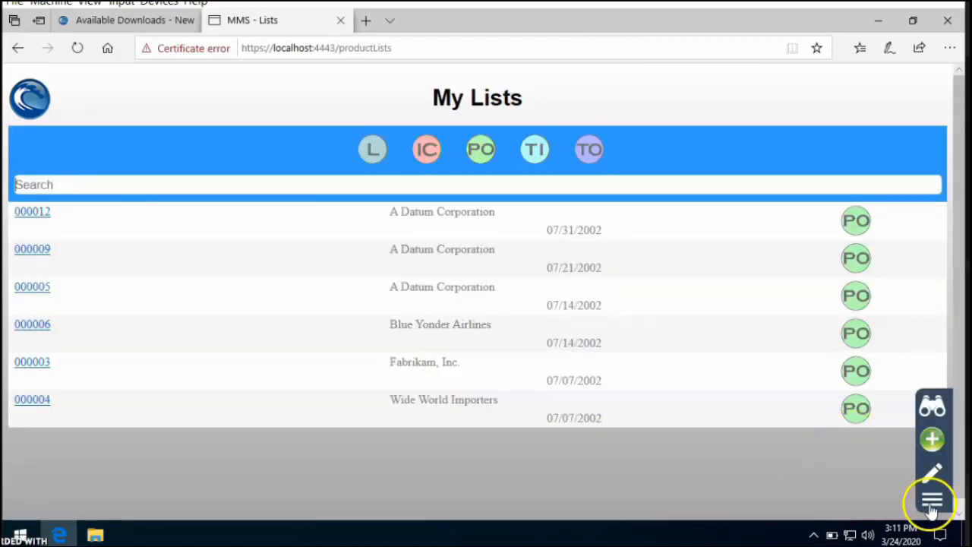
# Open the Administration area from the suite's navigation menu
pyautogui.click(931, 499)
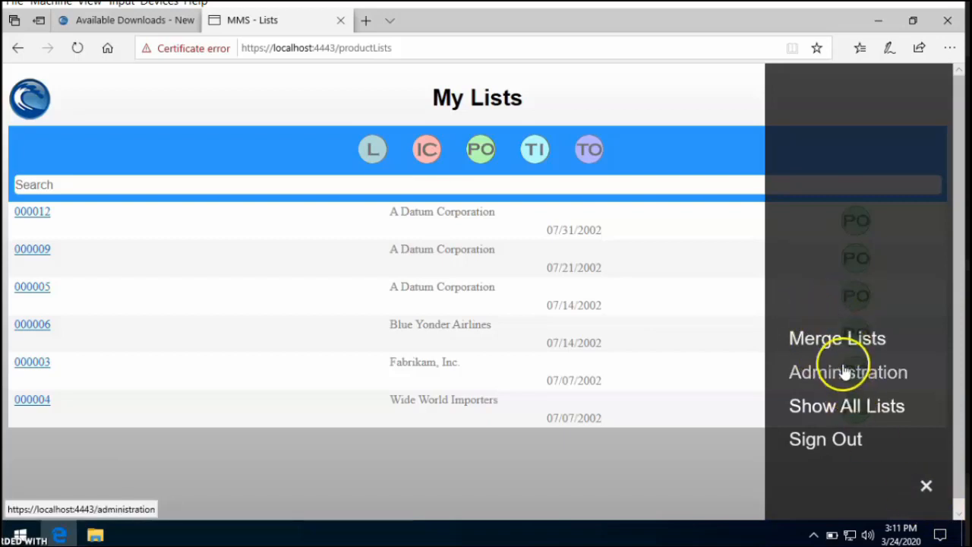
pyautogui.click(826, 439)
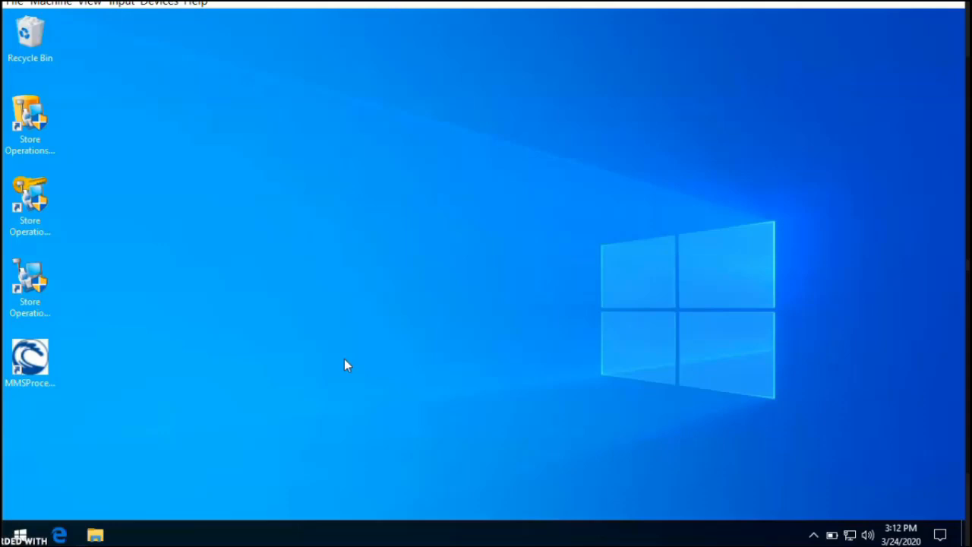
pyautogui.click(67, 533)
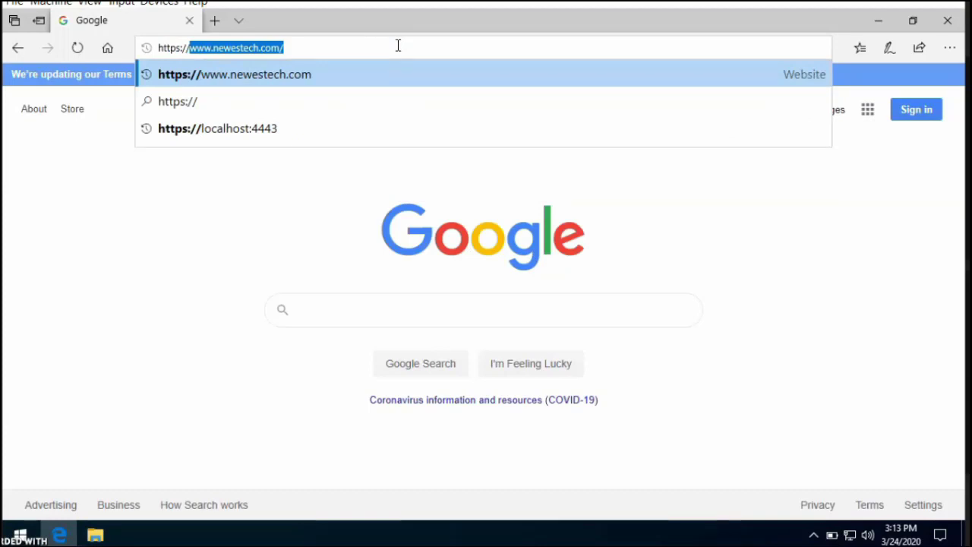
pyautogui.write('https://mms-rms')
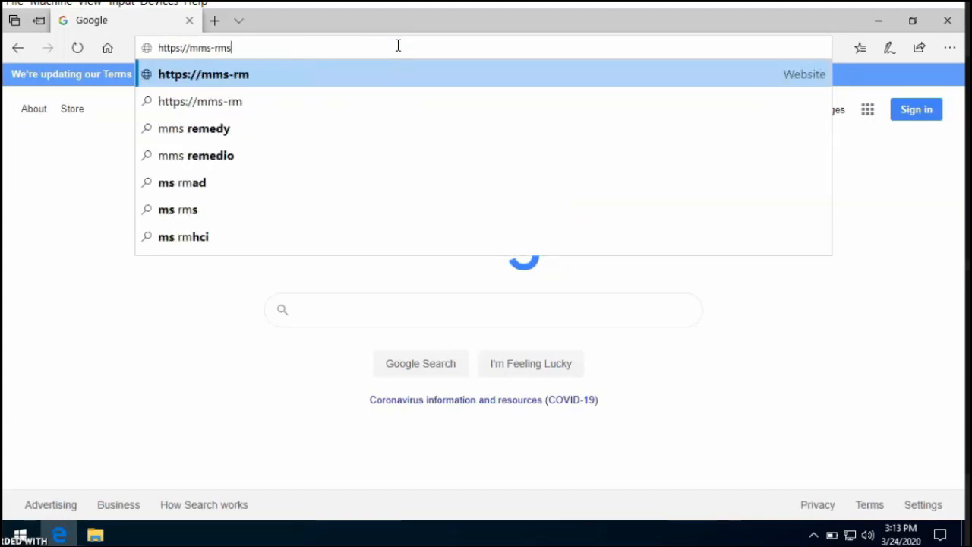
pyautogui.write(':4443/')
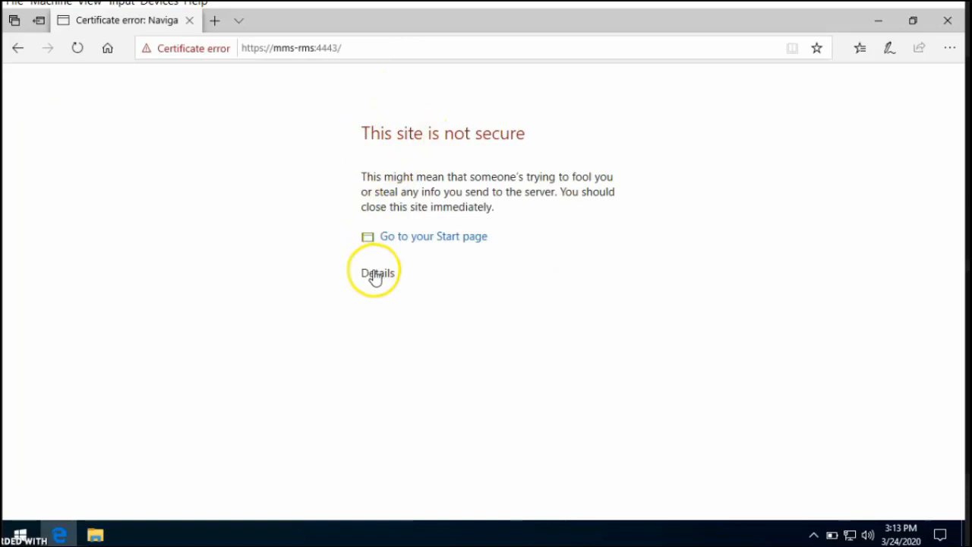
pyautogui.click(378, 271)
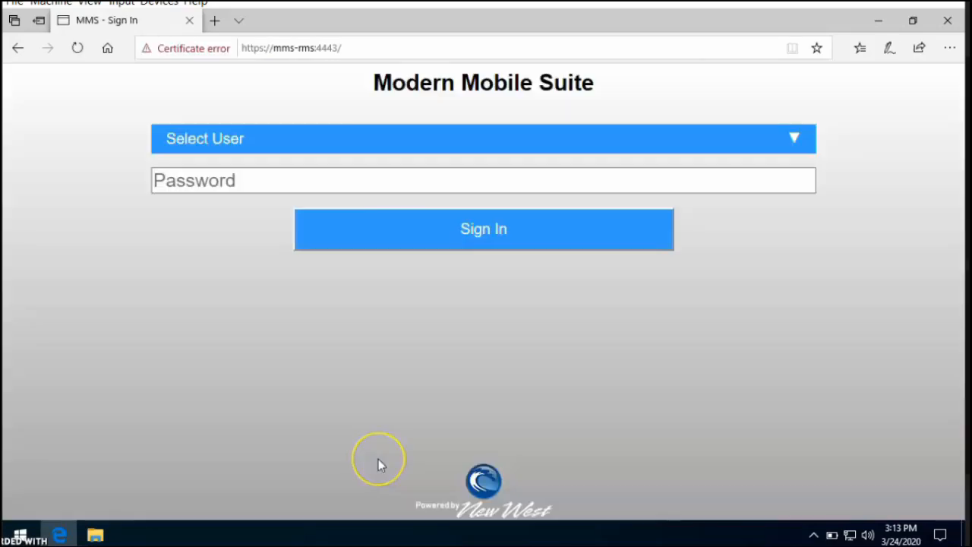